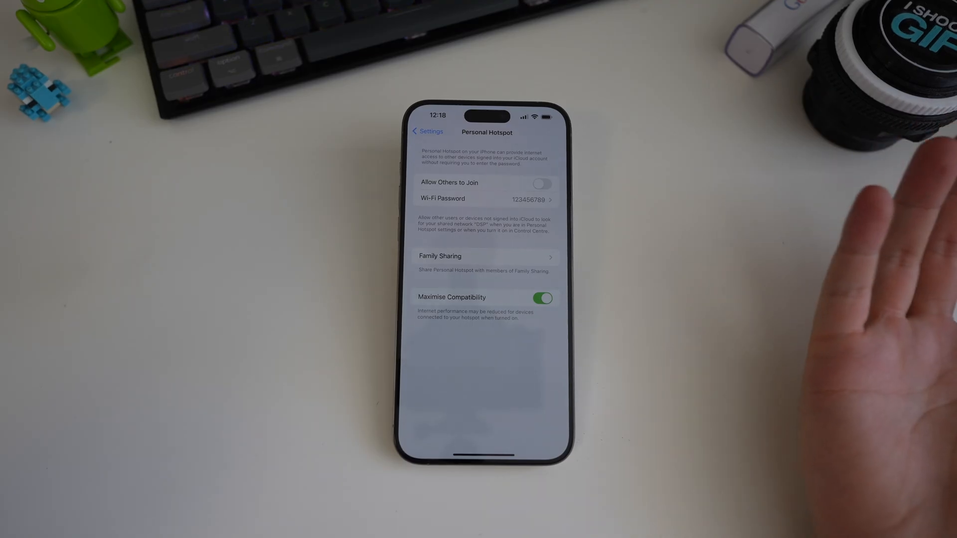
{"action": "mouse_move", "coordinate": [641, 201]}
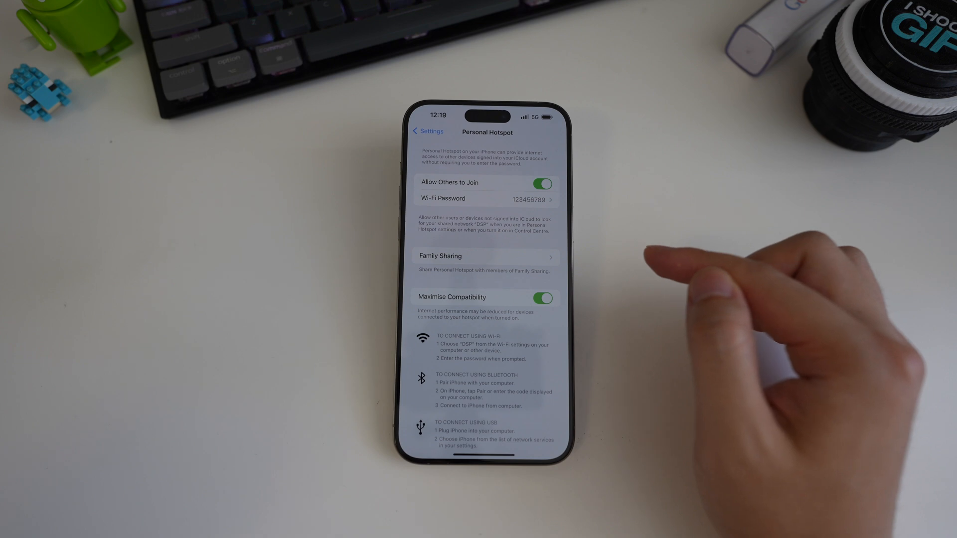
{"action": "mouse_move", "coordinate": [702, 335]}
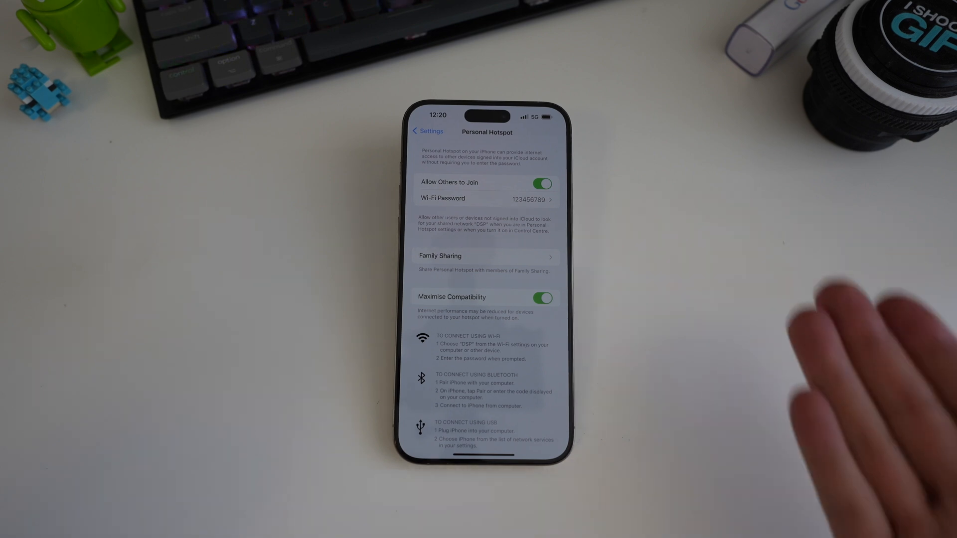
{"action": "mouse_move", "coordinate": [702, 244]}
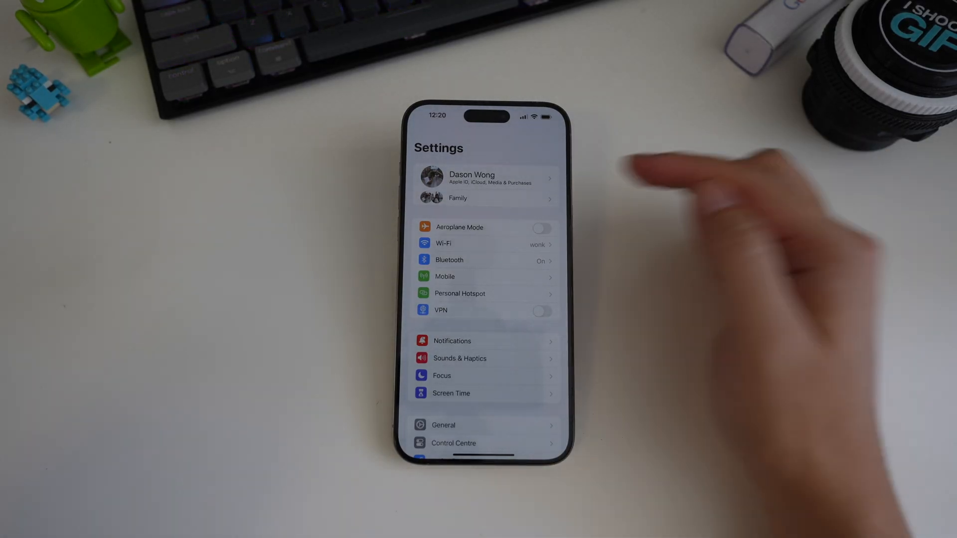
- View the Family members page under the Apple ID, then go back to the main Settings list
{"action": "left_click", "coordinate": [486, 198]}
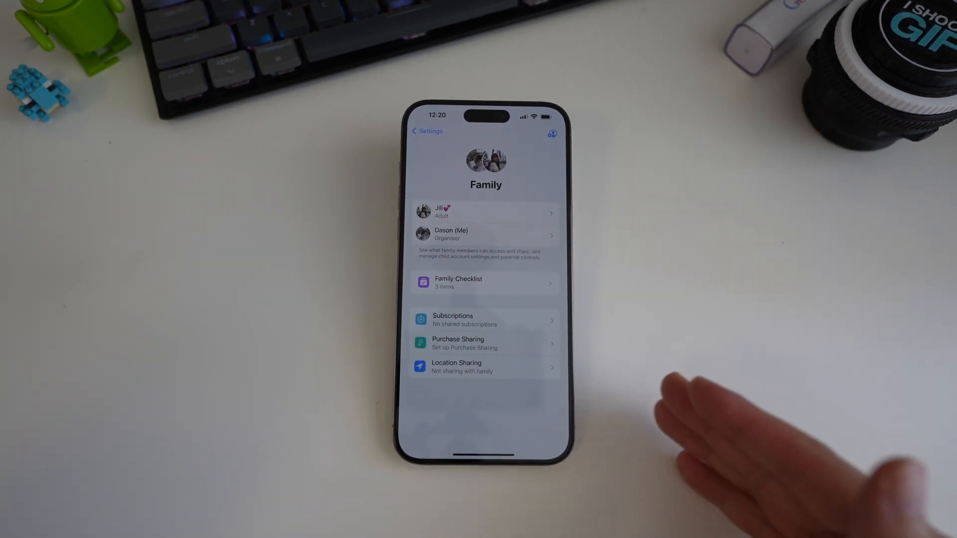
{"action": "left_click", "coordinate": [427, 131]}
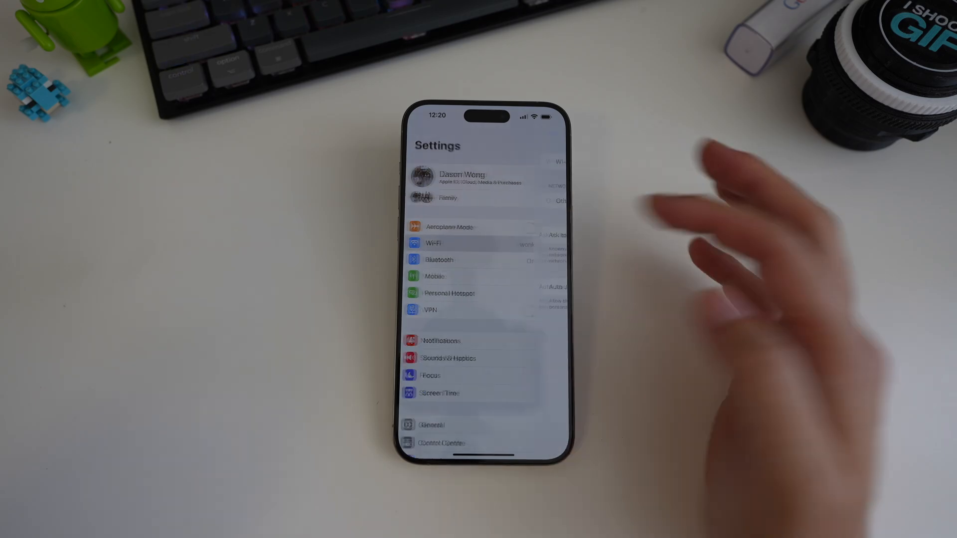